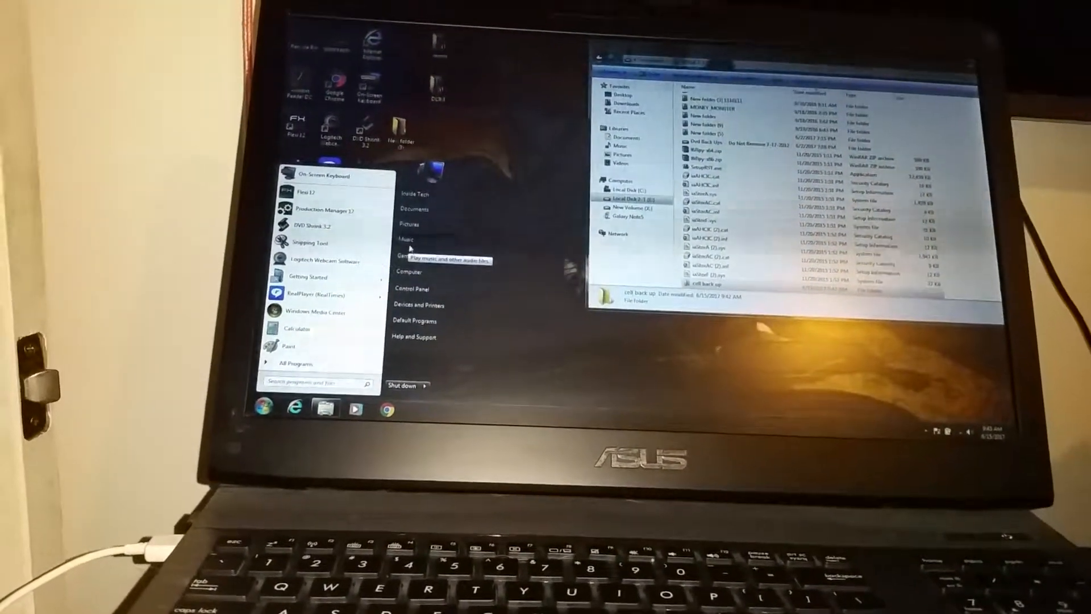
Enter the Galaxy Note5's DCIM folder, which lists six subfolders including Camera and Screenshots
click(405, 240)
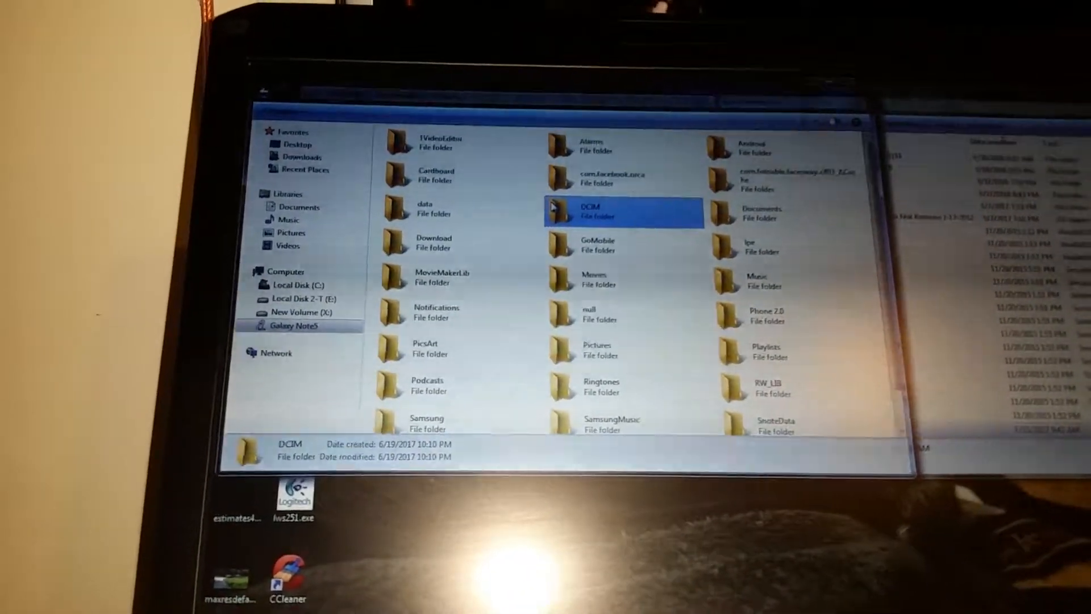
double_click(624, 213)
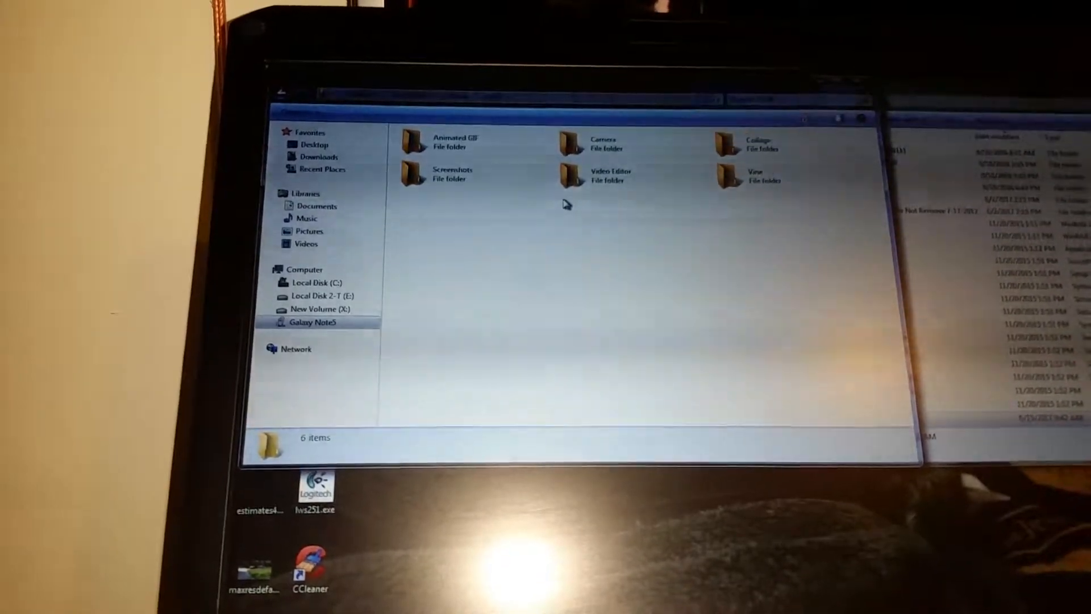